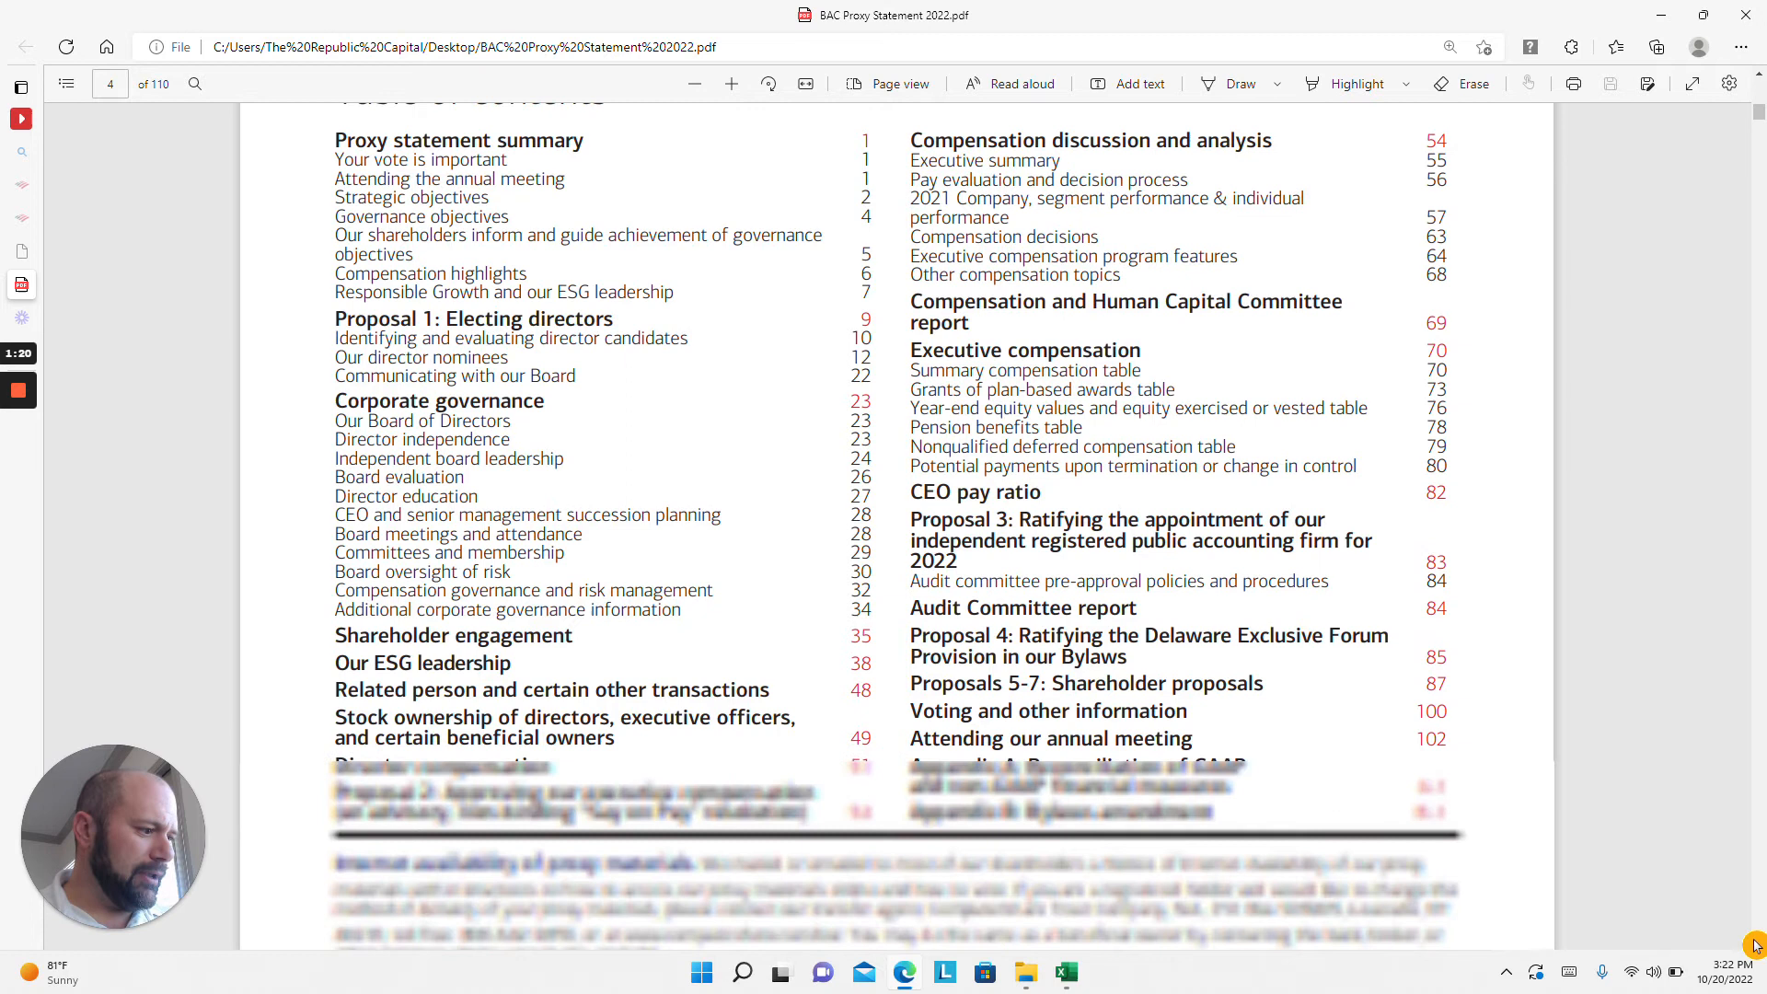
pyautogui.scroll(-3)
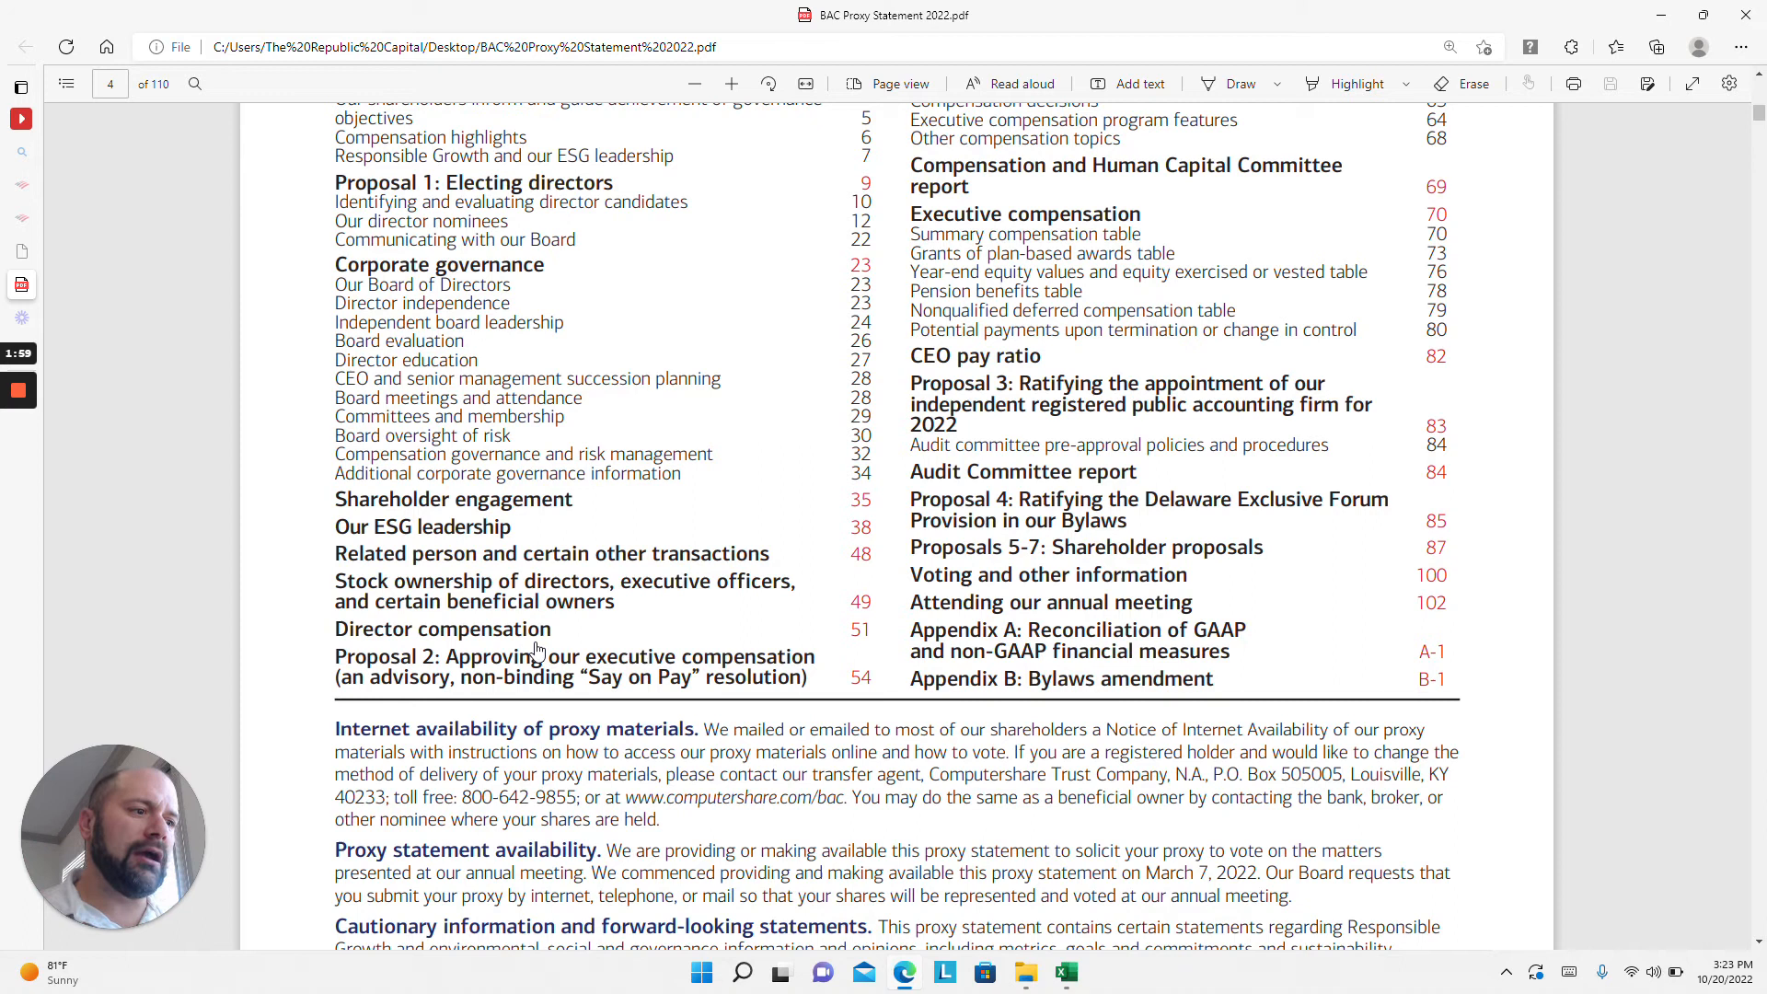
pyautogui.moveTo(907, 426)
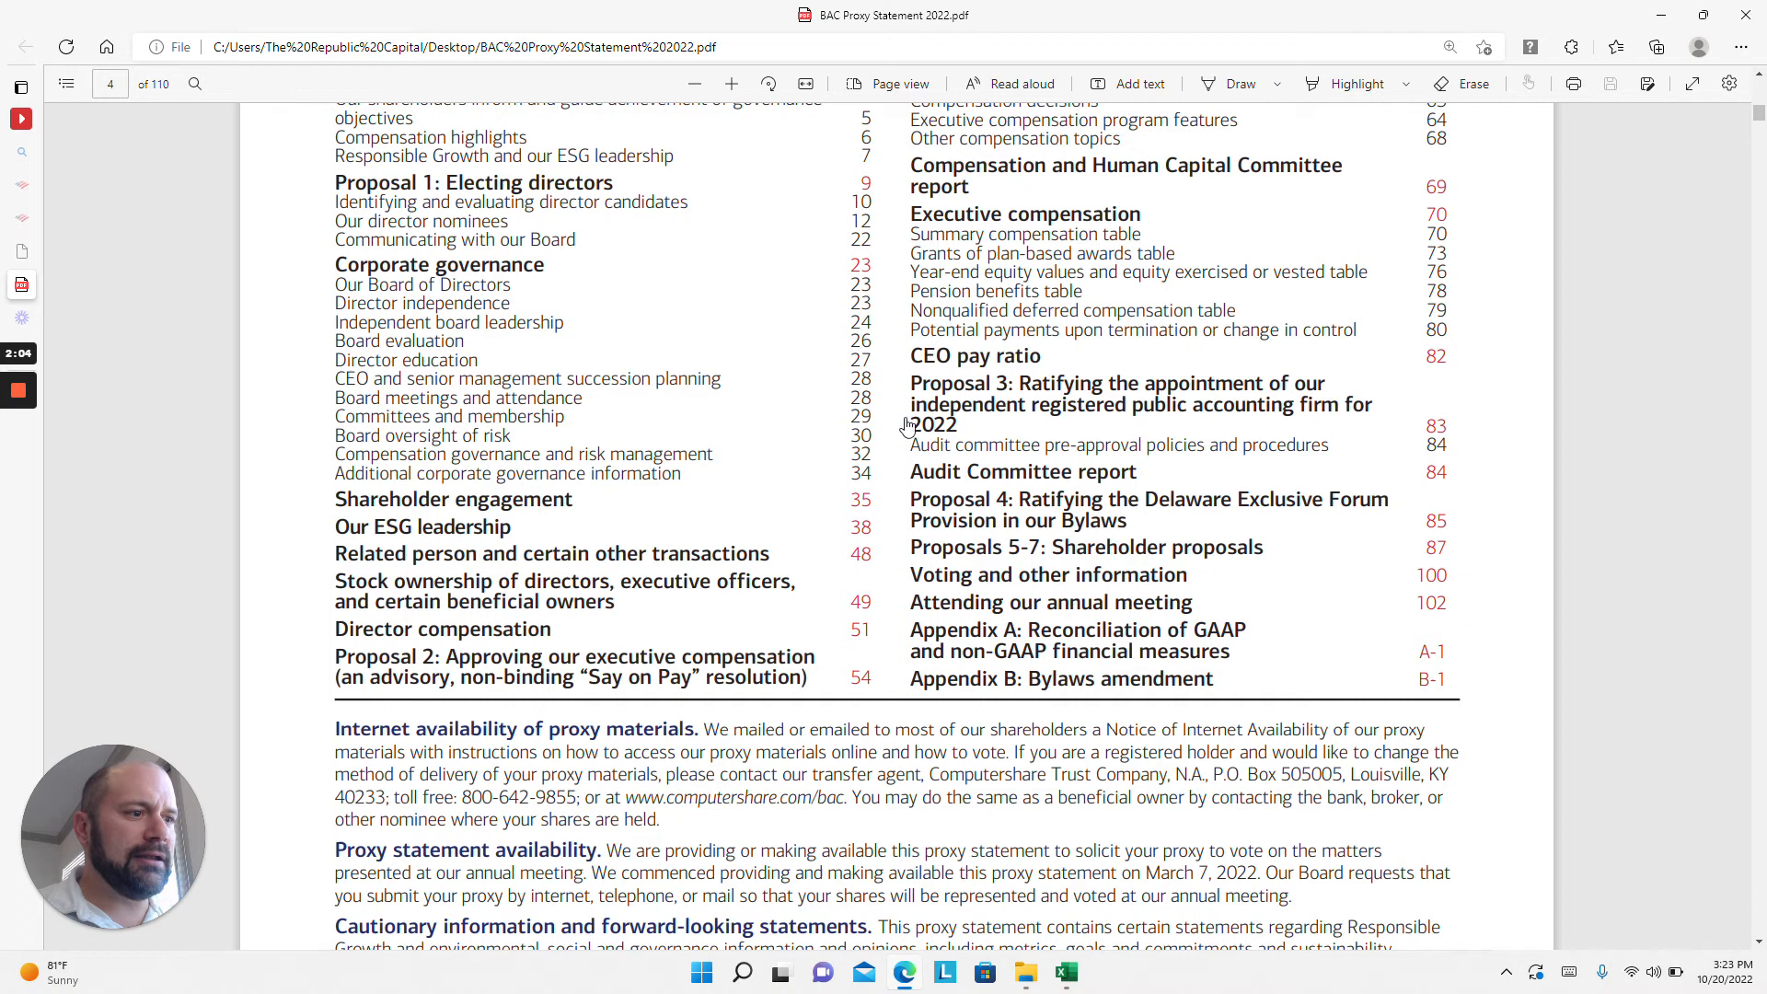